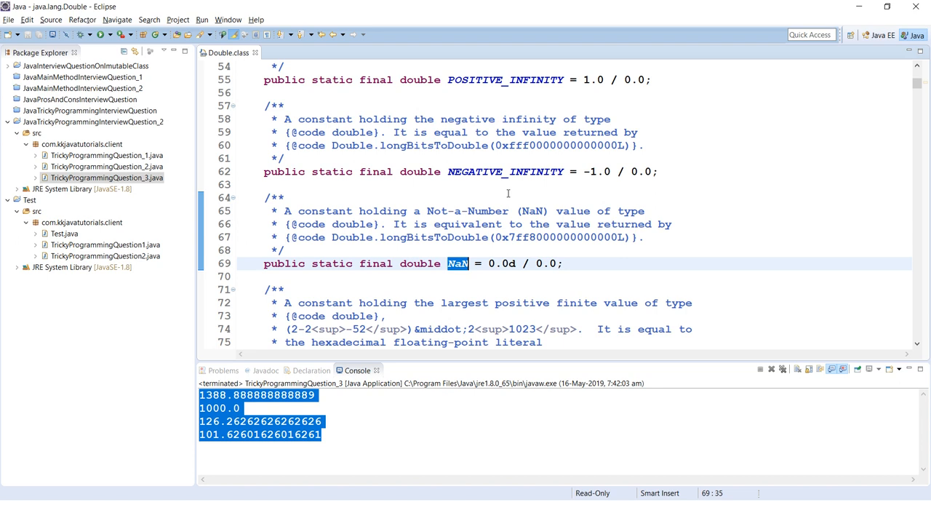
Step: Review the POSITIVE_INFINITY, NEGATIVE_INFINITY and NaN constant definitions in Double.class
scroll("up", 3)
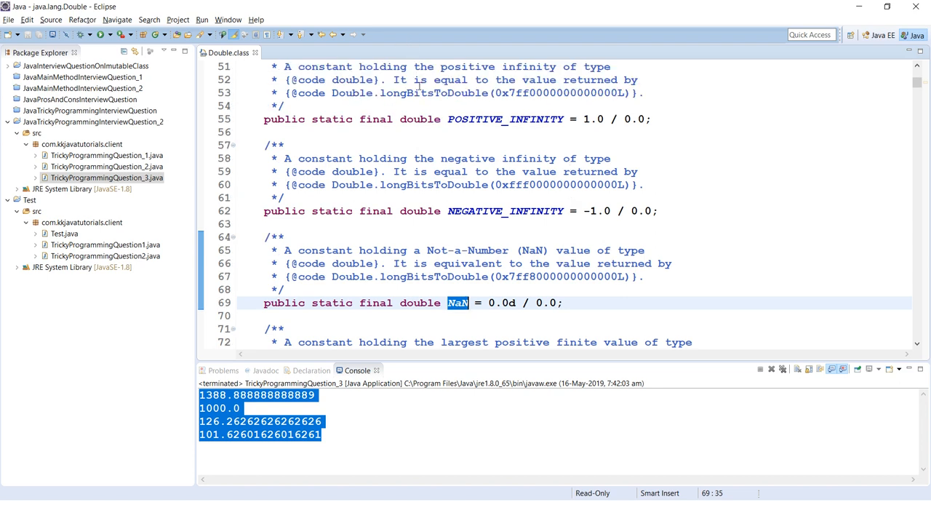
double_click(503, 119)
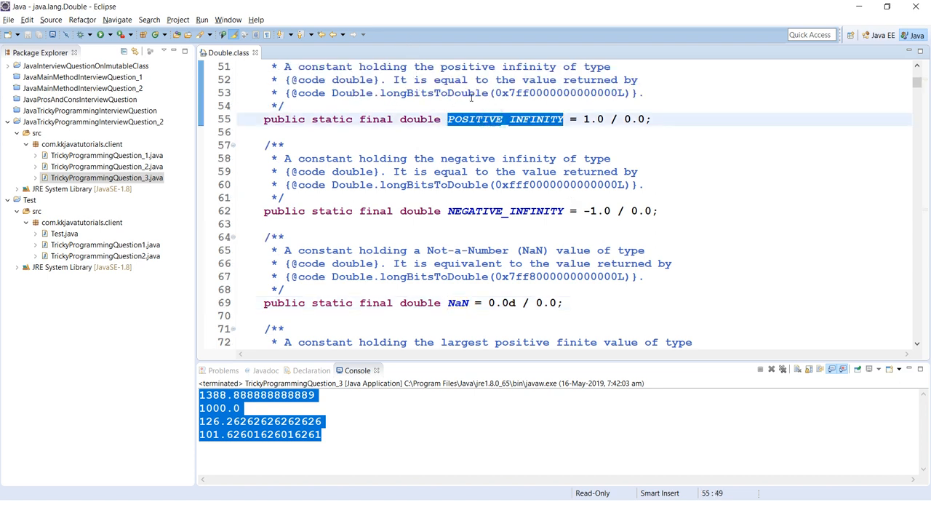
double_click(632, 119)
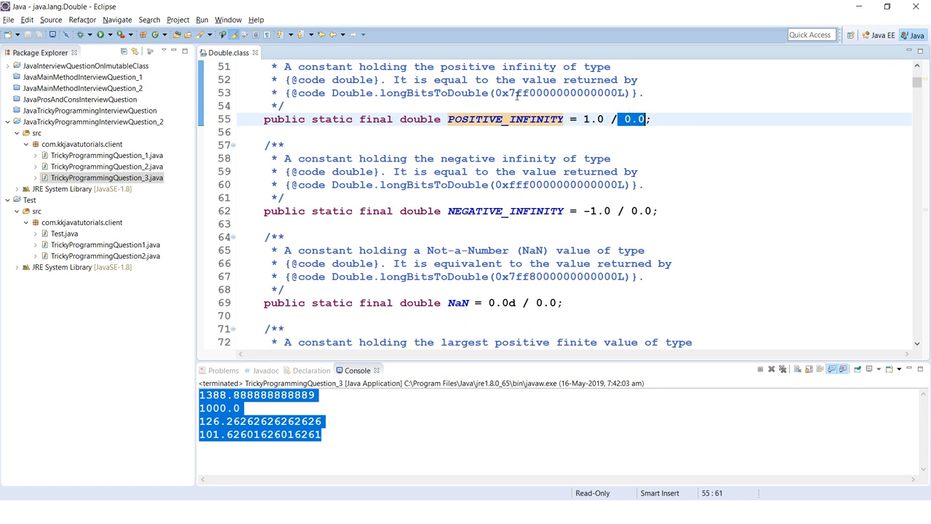
double_click(505, 119)
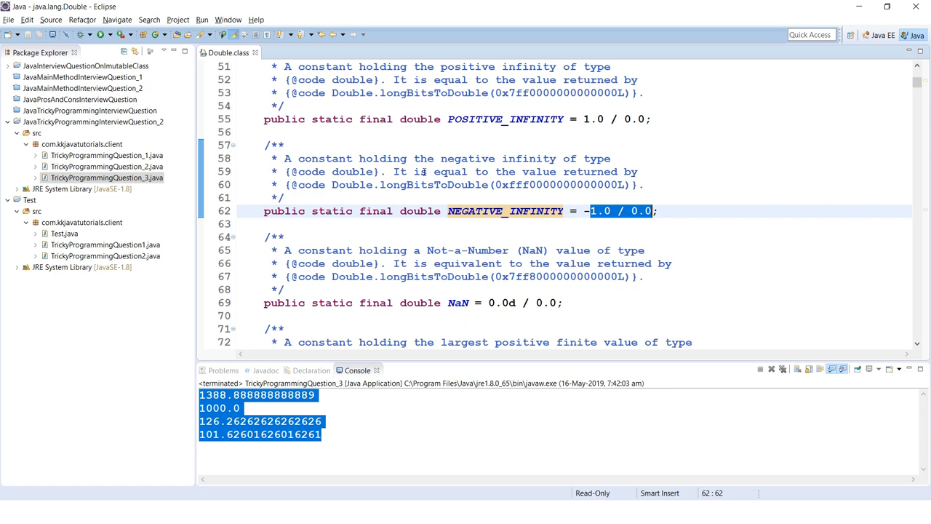
mouse_move(505, 211)
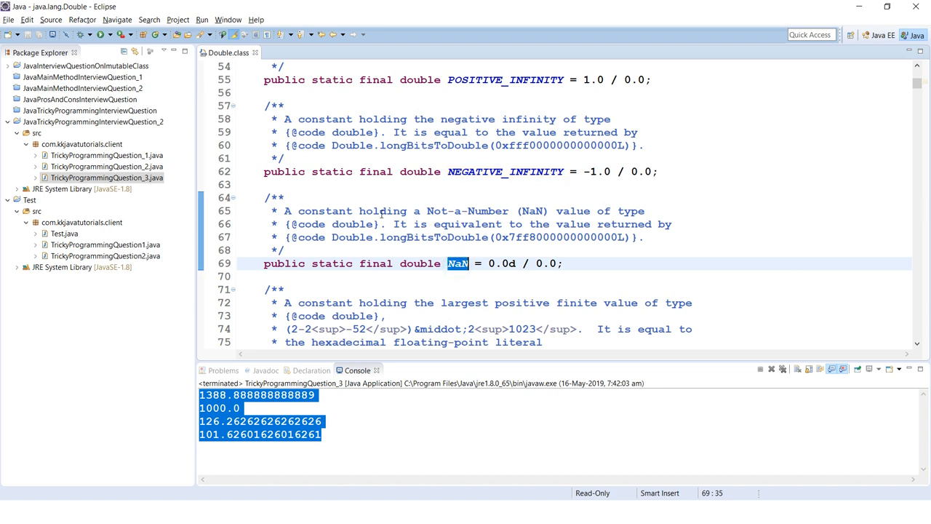
double_click(499, 263)
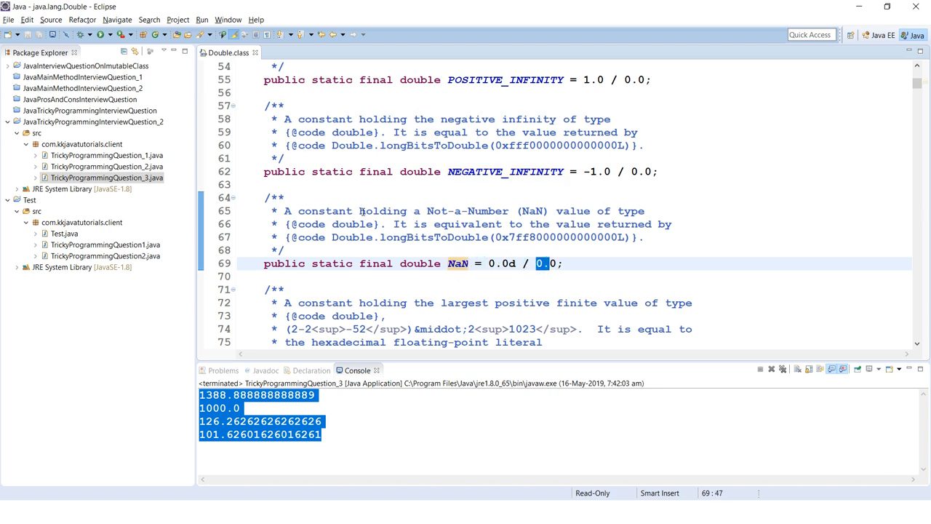
double_click(457, 264)
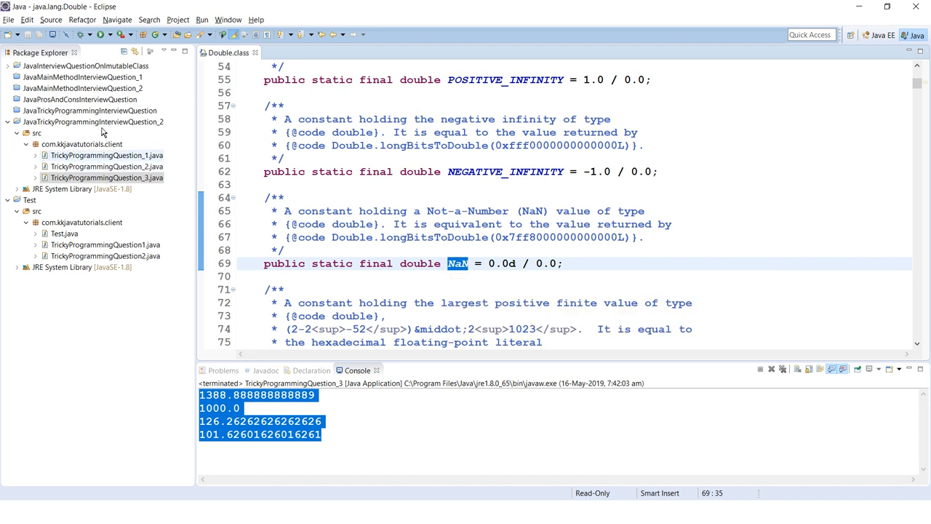
Step: Bring up TrickyProgrammingQuestion_1.java from the Package Explorer
double_click(106, 154)
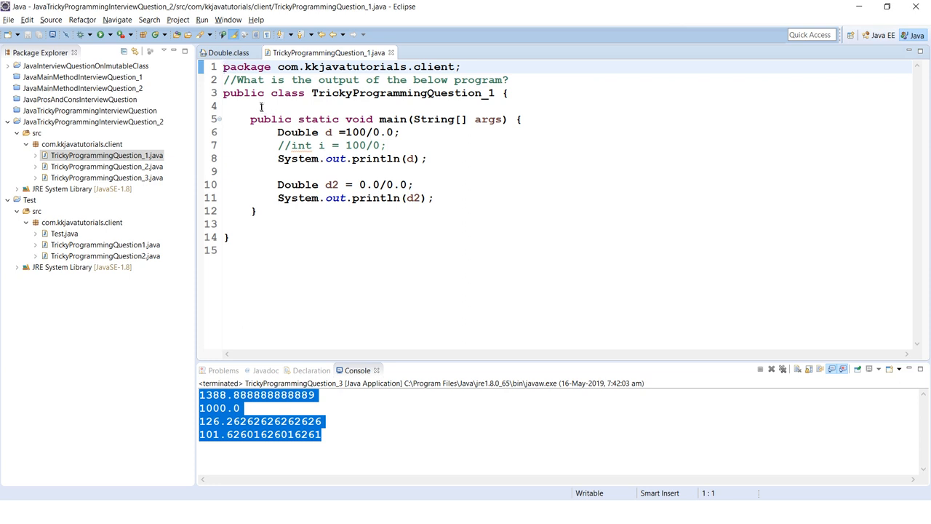
Step: Walk through d and the NaN output, then negate 100/0.0 and run to print -Infinity
double_click(327, 130)
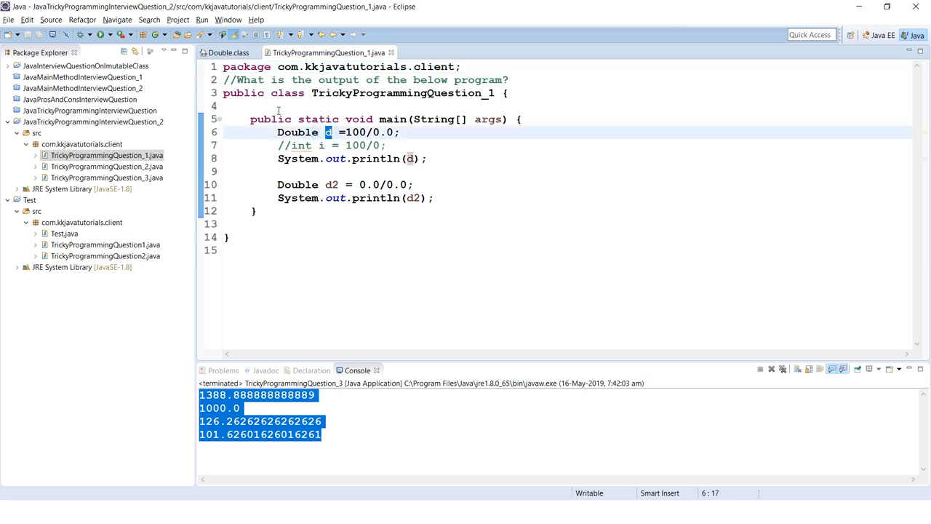
double_click(355, 131)
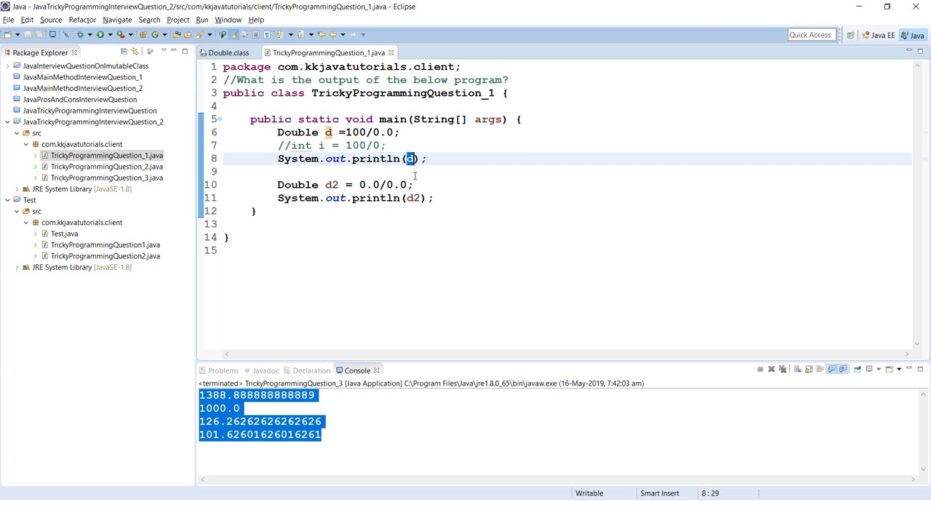
left_click(434, 197)
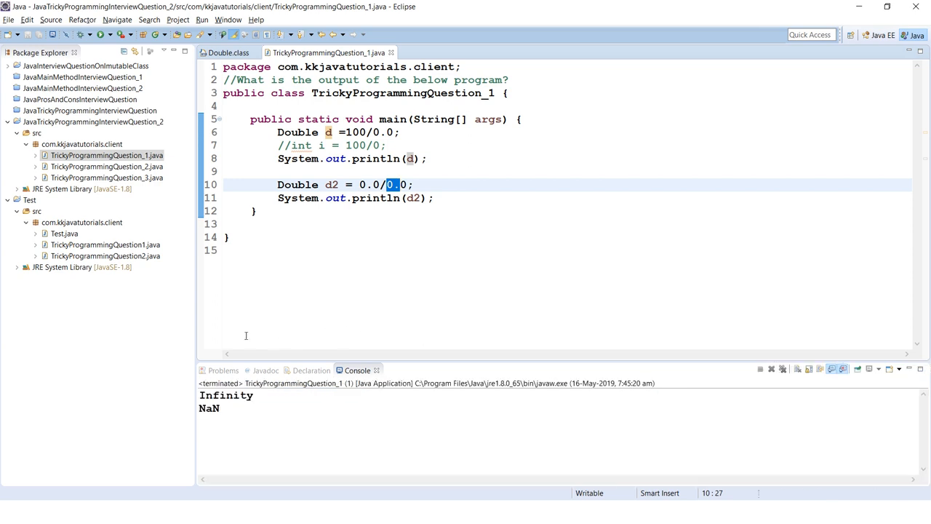
double_click(225, 396)
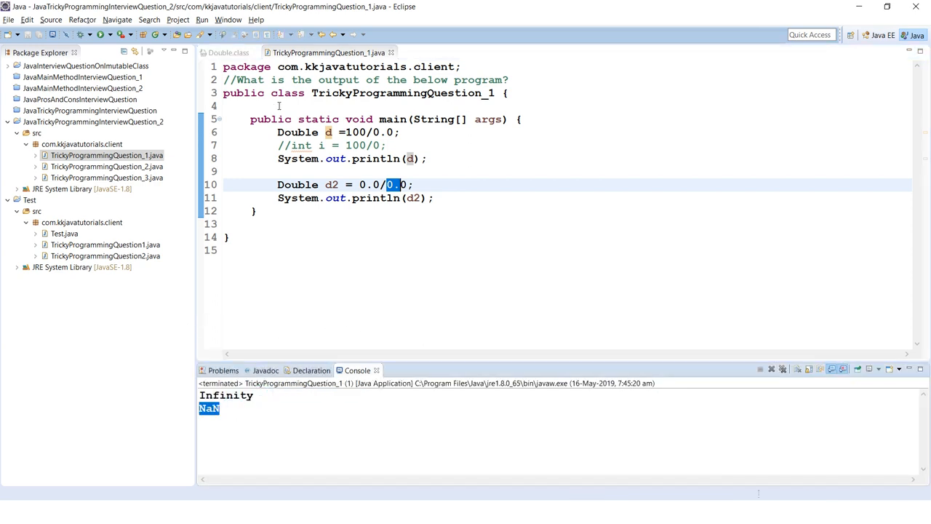
type("-")
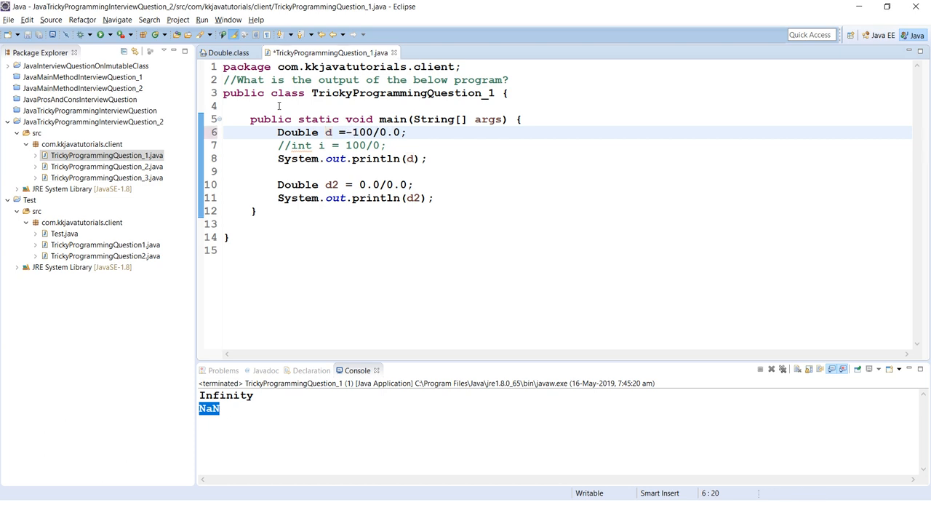
right_click(384, 337)
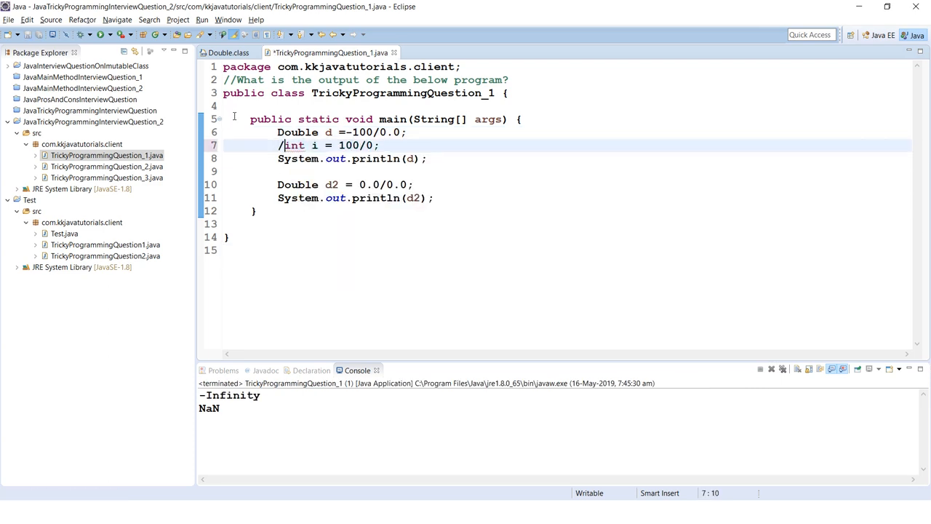
Step: Uncomment 'int i = 100/0;' and run to throw ArithmeticException, then move to TrickyProgrammingQuestion_2.java
key("BackSpace")
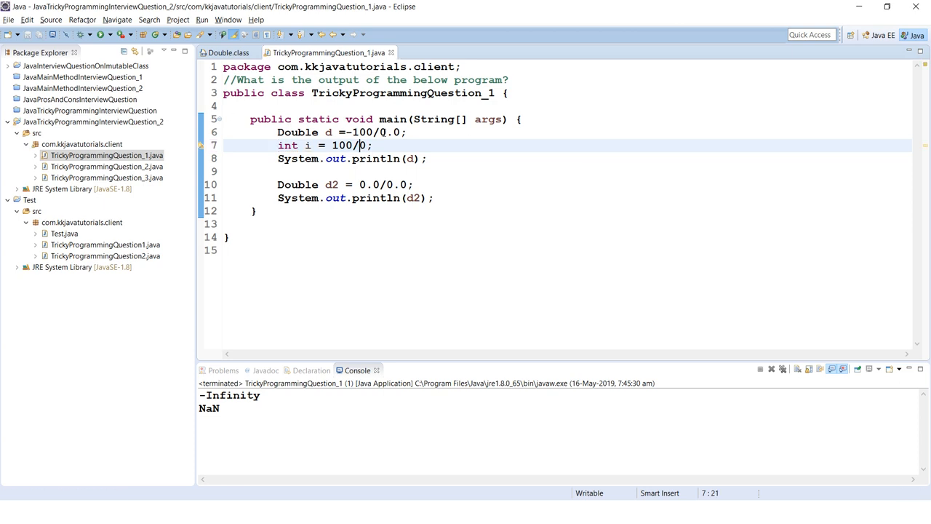
right_click(361, 146)
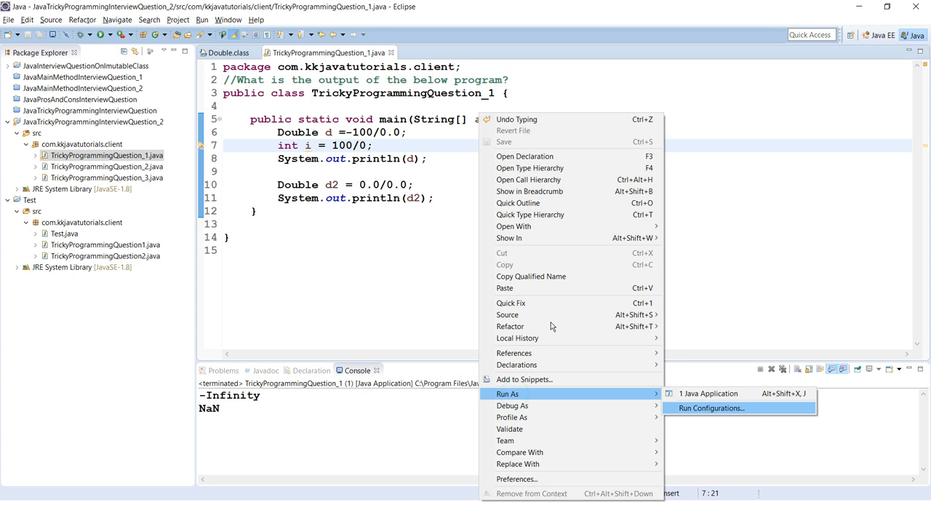
left_click(710, 407)
type("//")
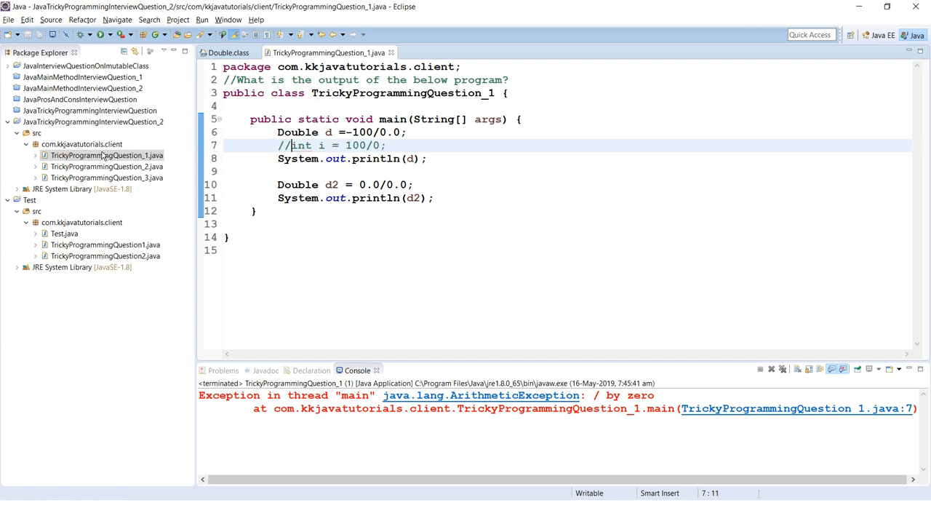
double_click(106, 166)
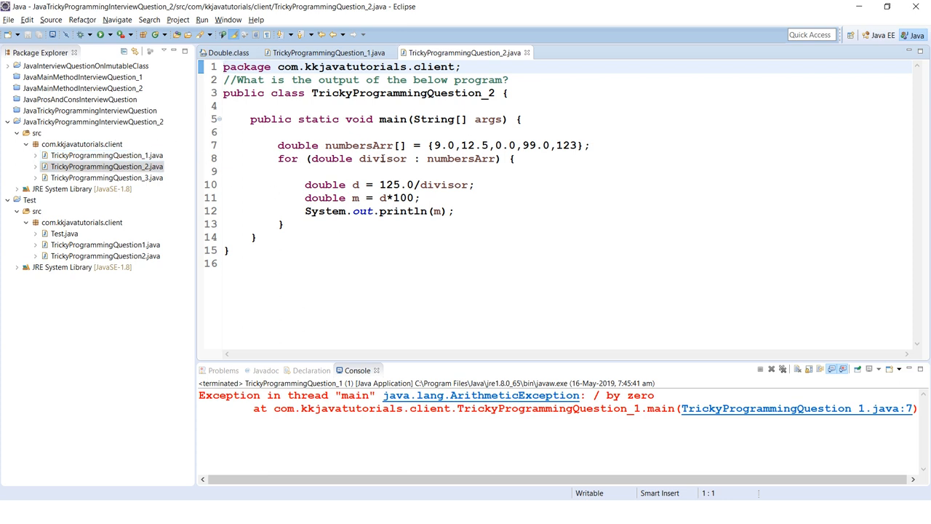
Step: Walk through the numbersArr values including 123 and the 125.0 dividend
double_click(358, 146)
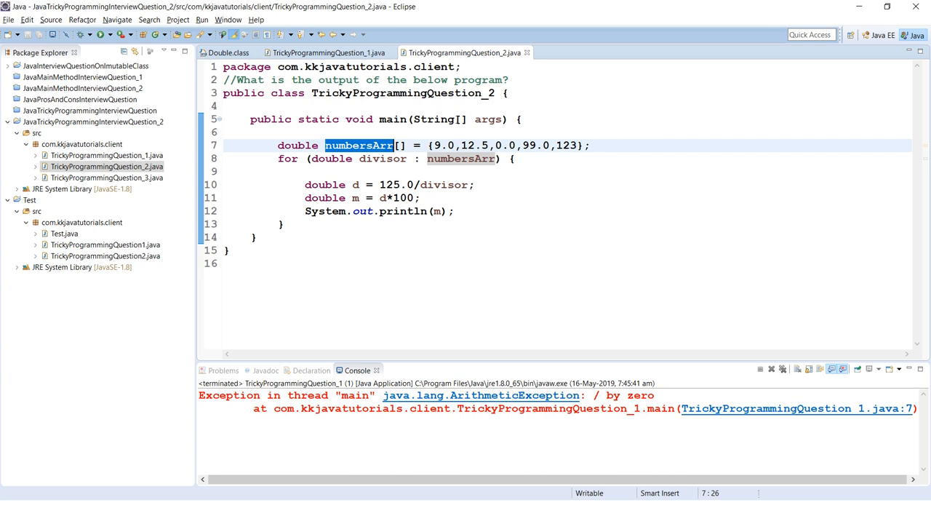
left_click(556, 146)
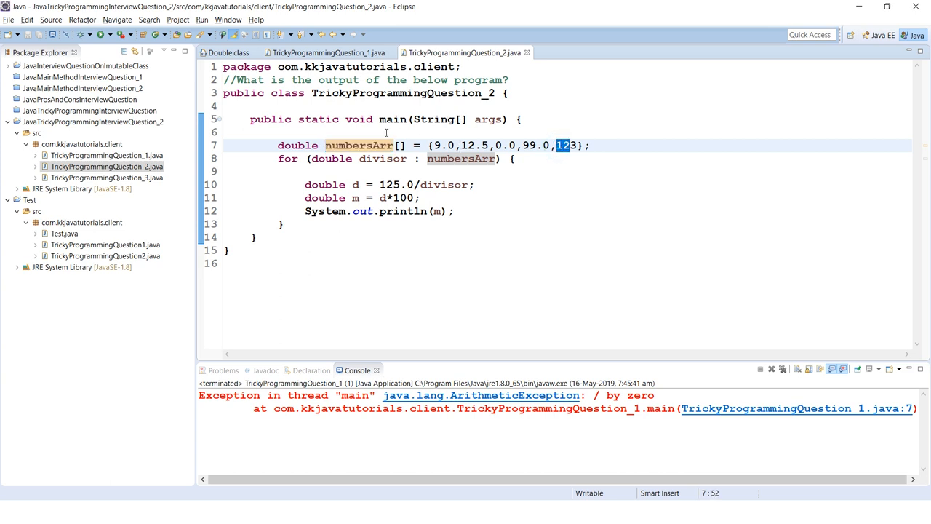
double_click(358, 145)
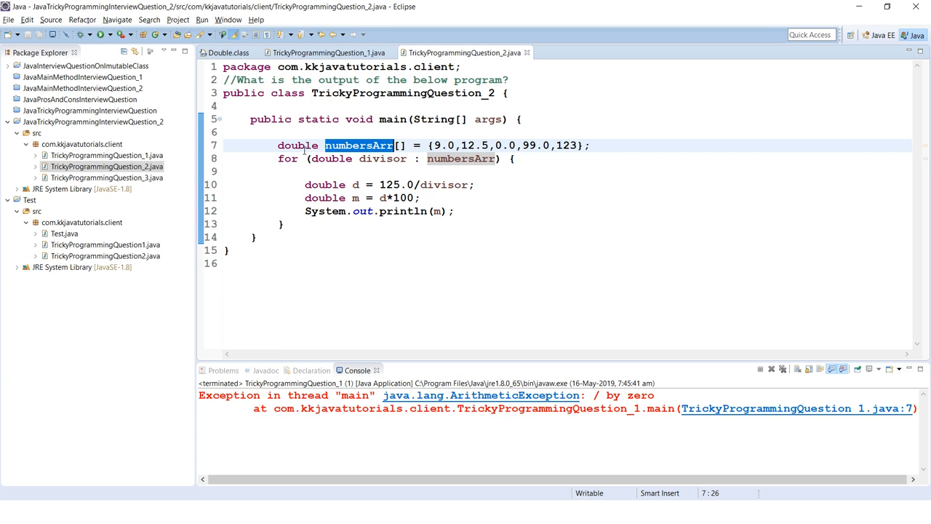
double_click(396, 184)
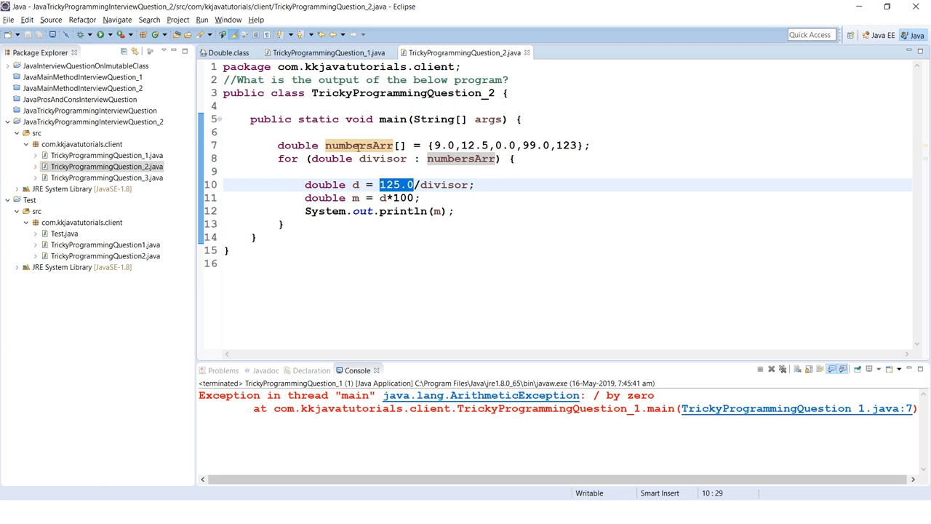
mouse_move(399, 119)
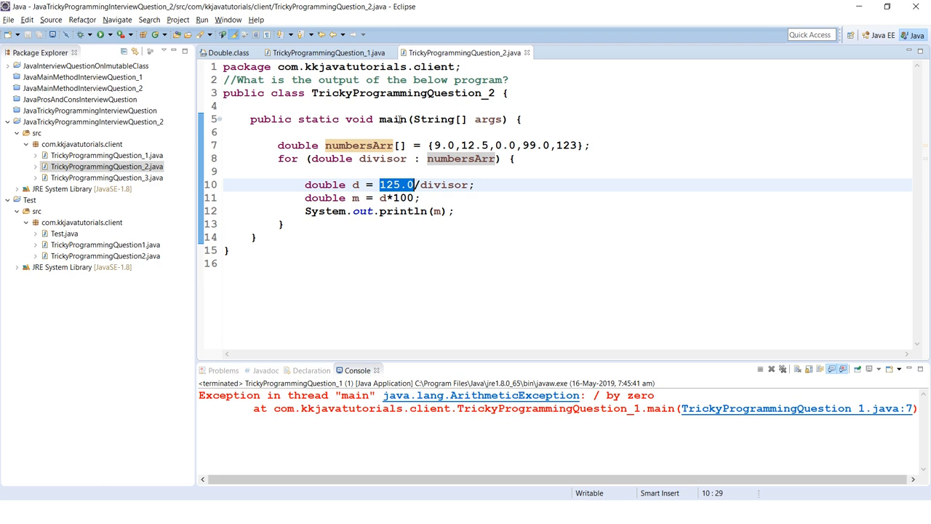
Step: Highlight the 0.0 divisor in the array and the division, then bring up Run As options
double_click(505, 145)
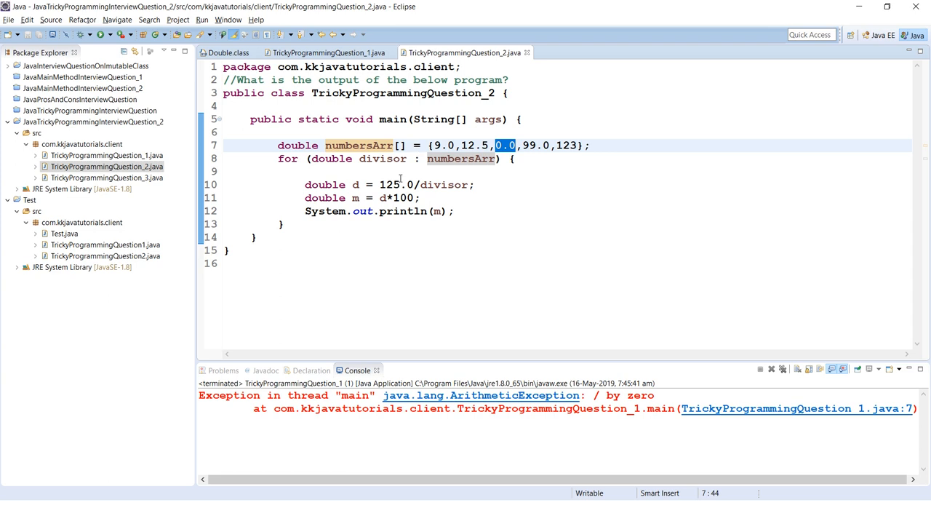
left_click(449, 183)
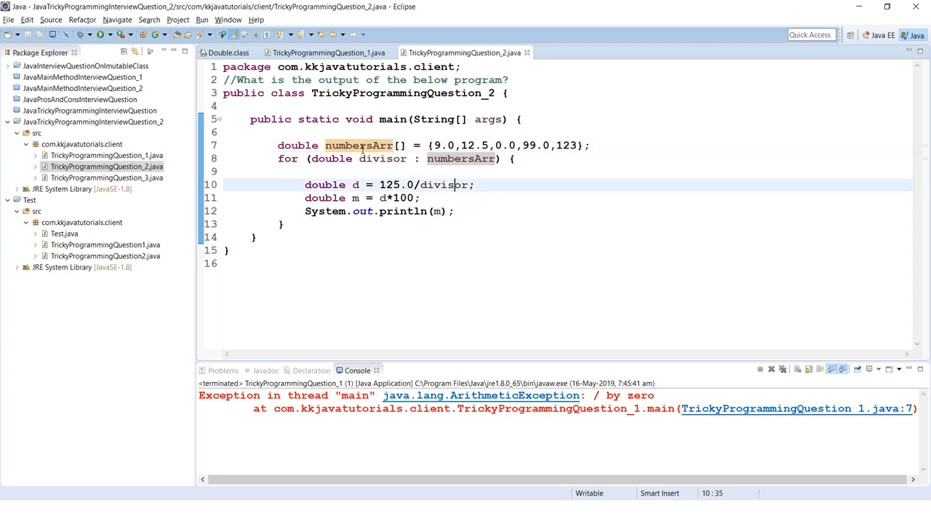
double_click(444, 183)
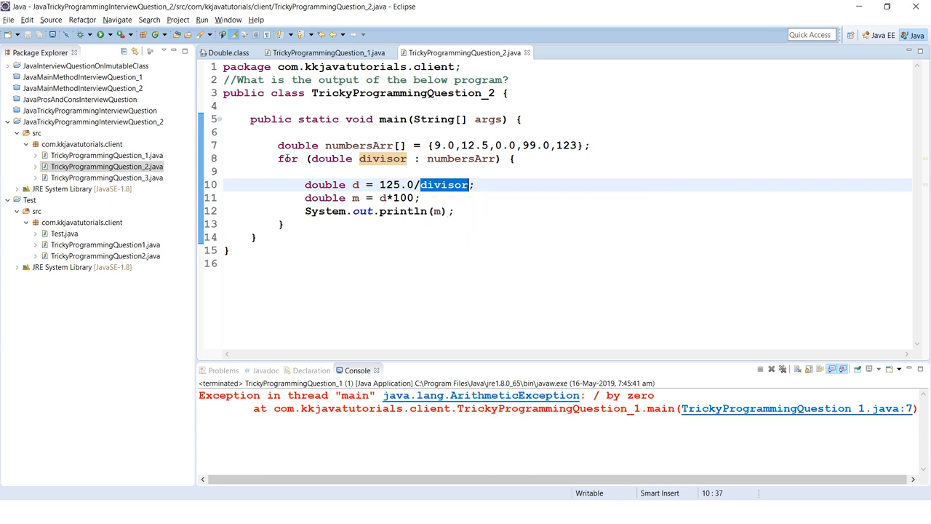
left_click(384, 198)
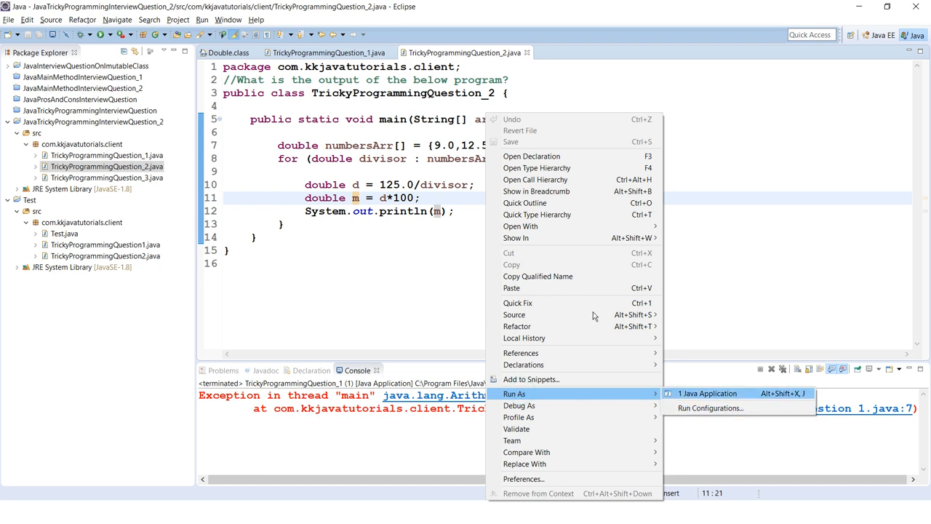
Step: Run TrickyProgrammingQuestion_2, highlight the Infinity result in the Console, then move to TrickyProgrammingQuestion_3.java
left_click(707, 393)
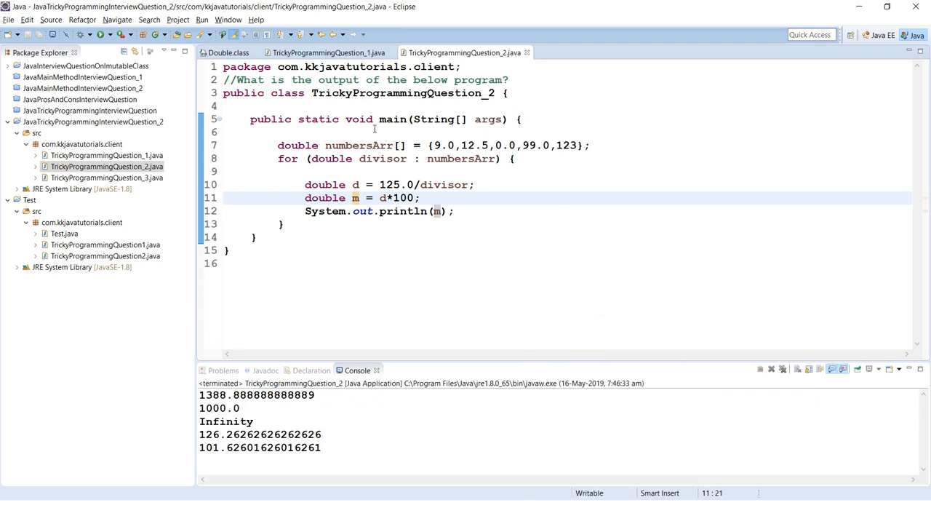
double_click(443, 146)
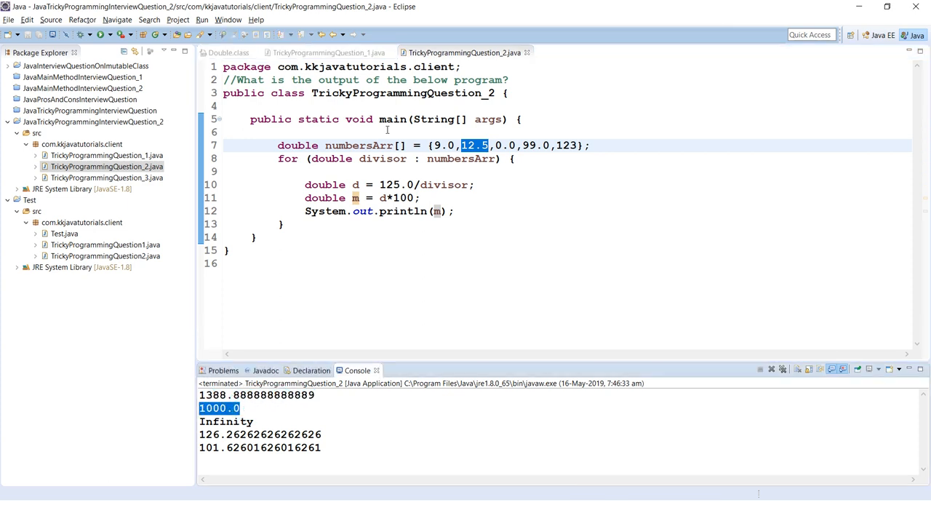
left_click(424, 184)
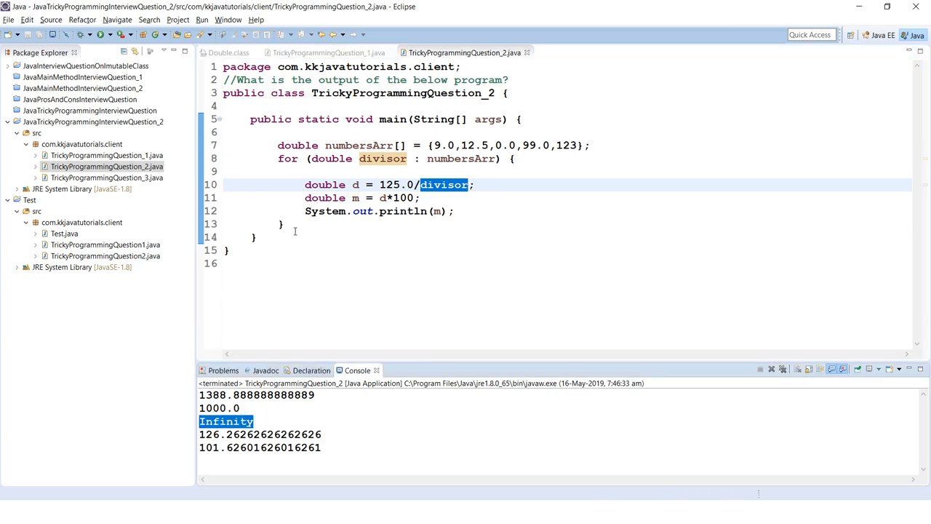
left_click_drag(305, 183, 419, 198)
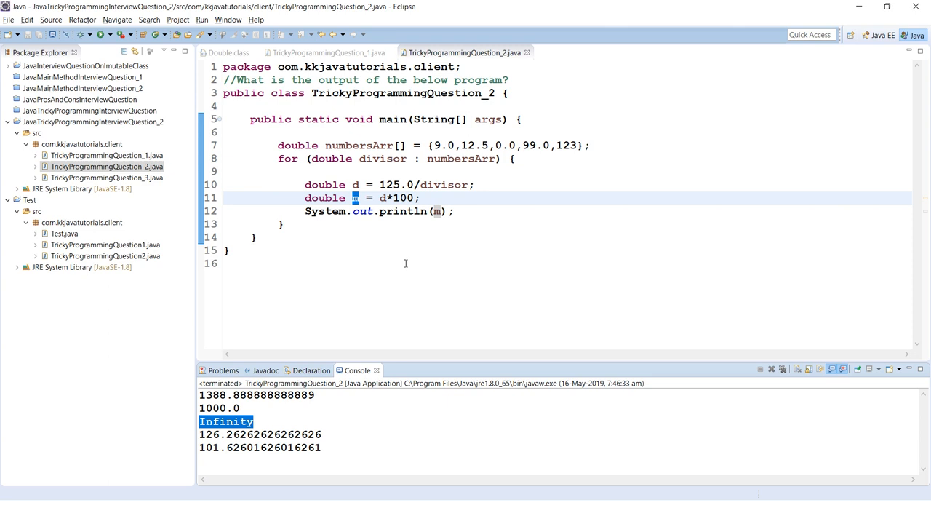
mouse_move(309, 180)
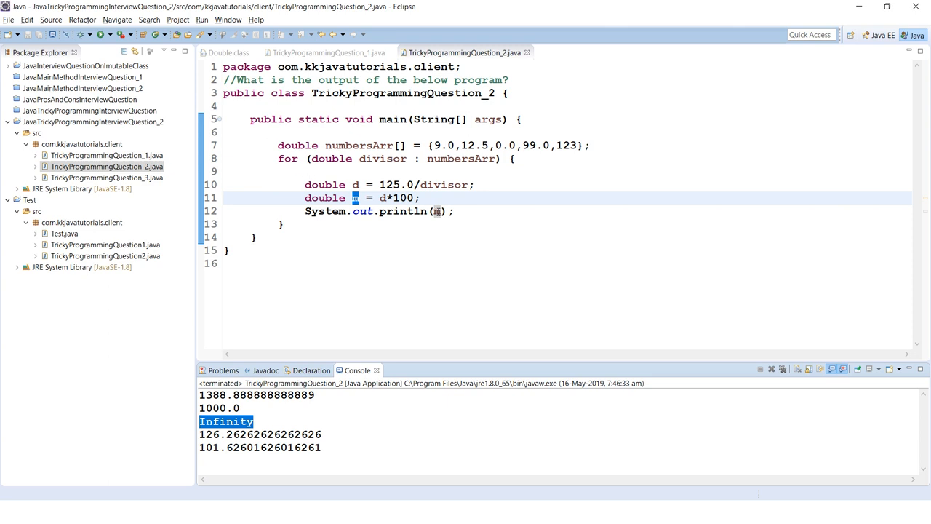
double_click(106, 177)
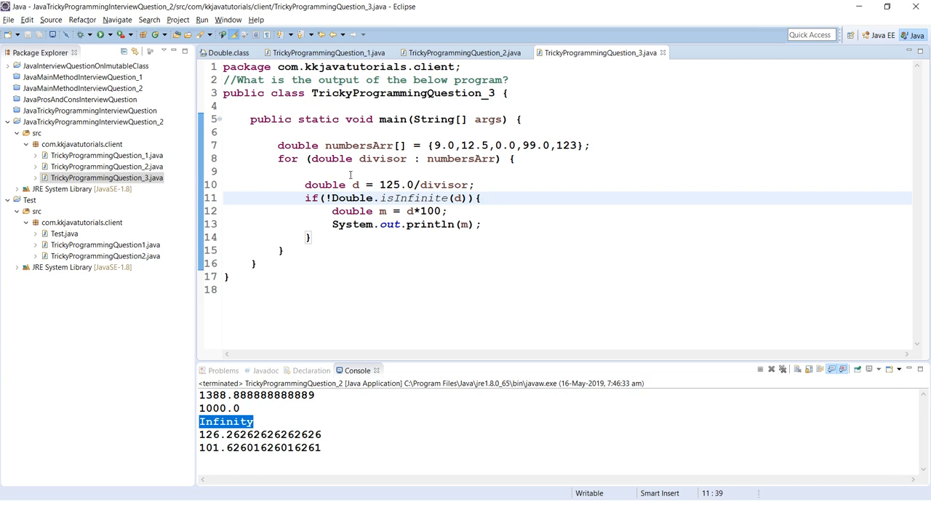
mouse_move(416, 224)
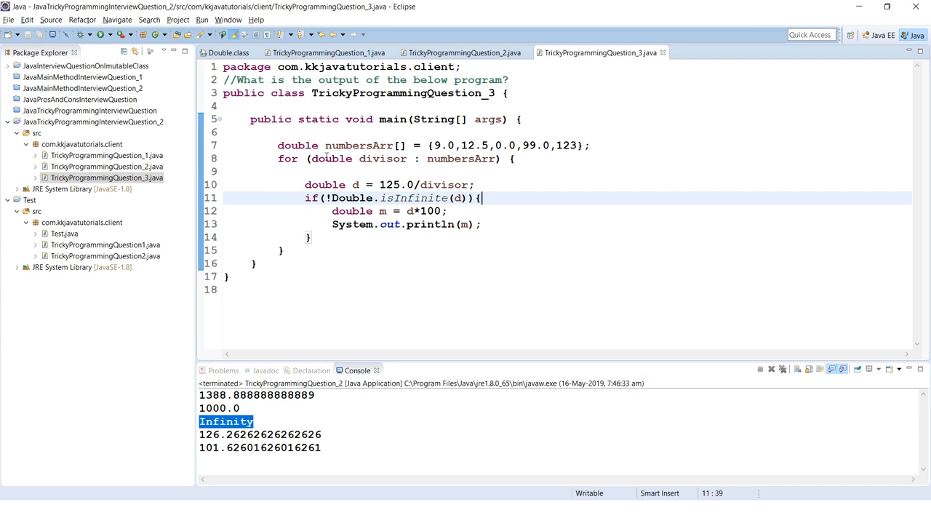
Step: Jump from isInfinite in TrickyProgrammingQuestion_3 to its declaration in Double.class
double_click(413, 198)
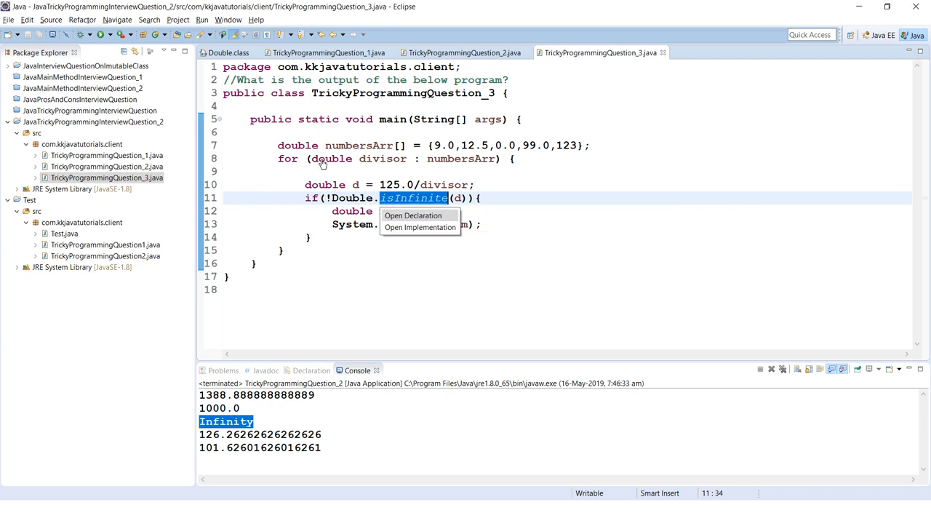
left_click(413, 216)
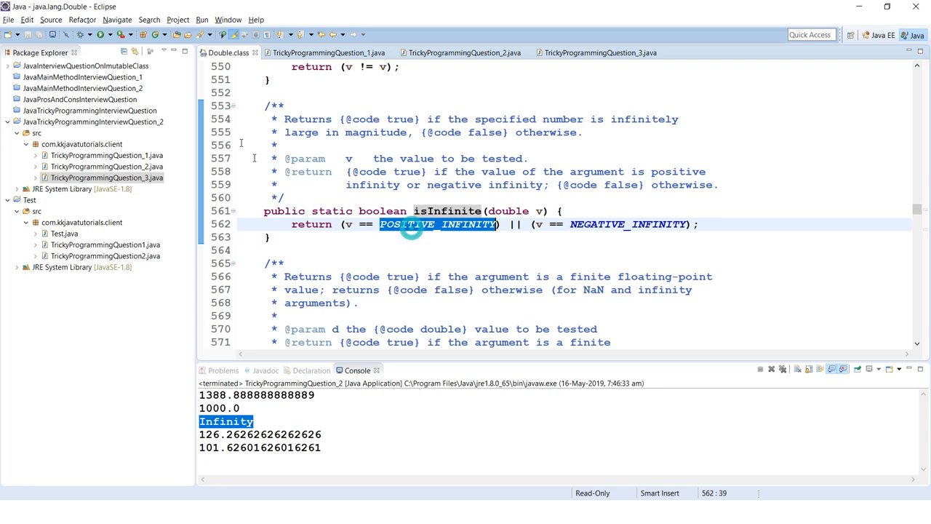
Step: Highlight the POSITIVE_INFINITY comparison and parameter v inside Double.isInfinite
double_click(629, 224)
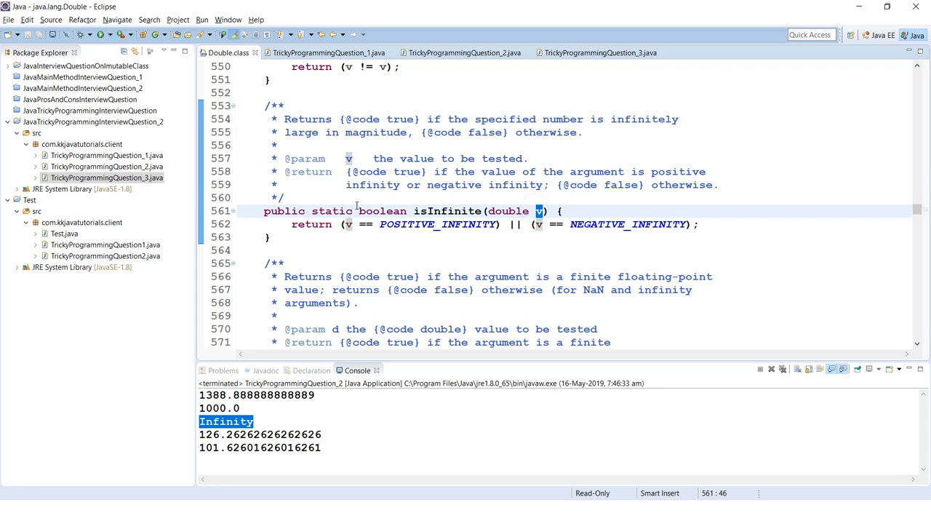
double_click(437, 224)
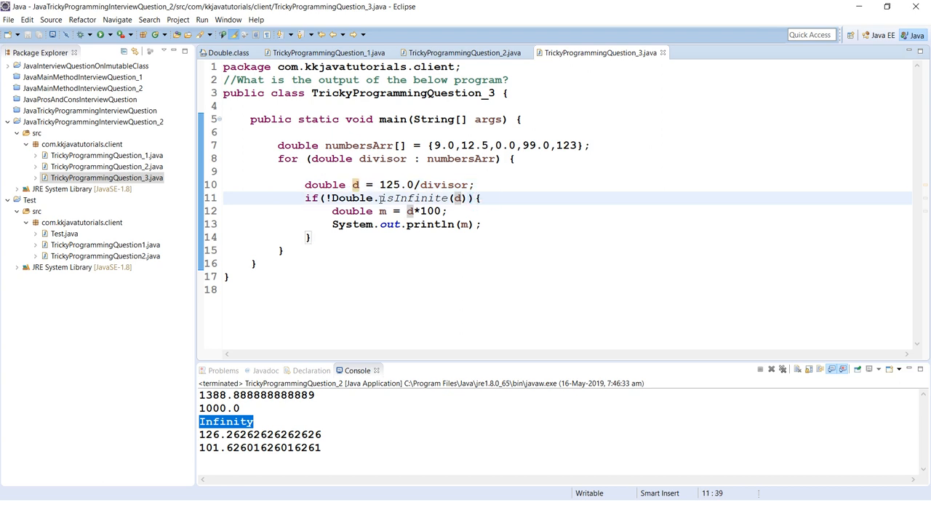
Step: Review the isInfinite-guarded print, then run TrickyProgrammingQuestion_3 to print only the four finite results
left_click(480, 198)
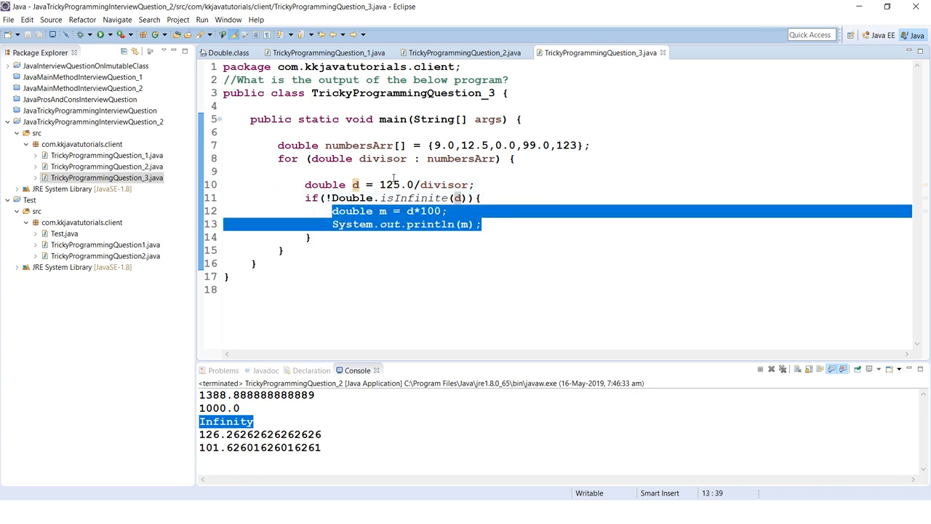
left_click(480, 198)
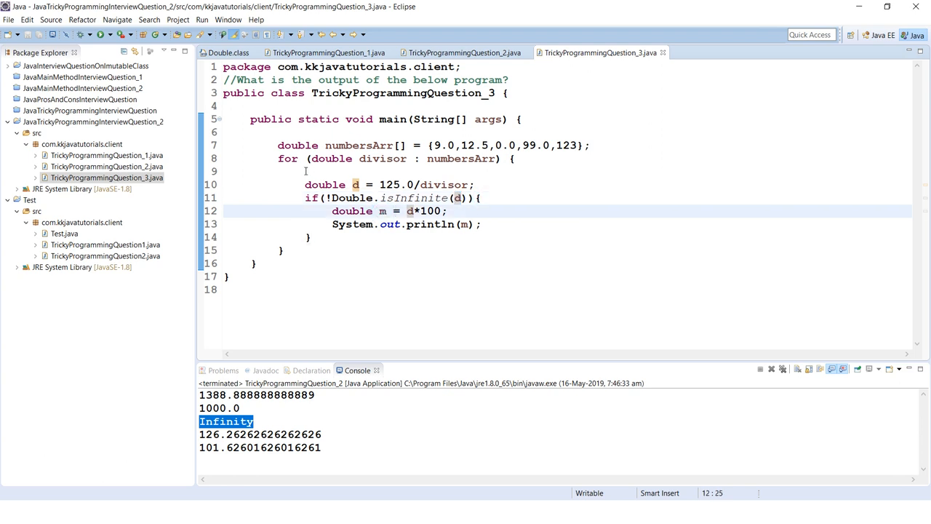
left_click(463, 224)
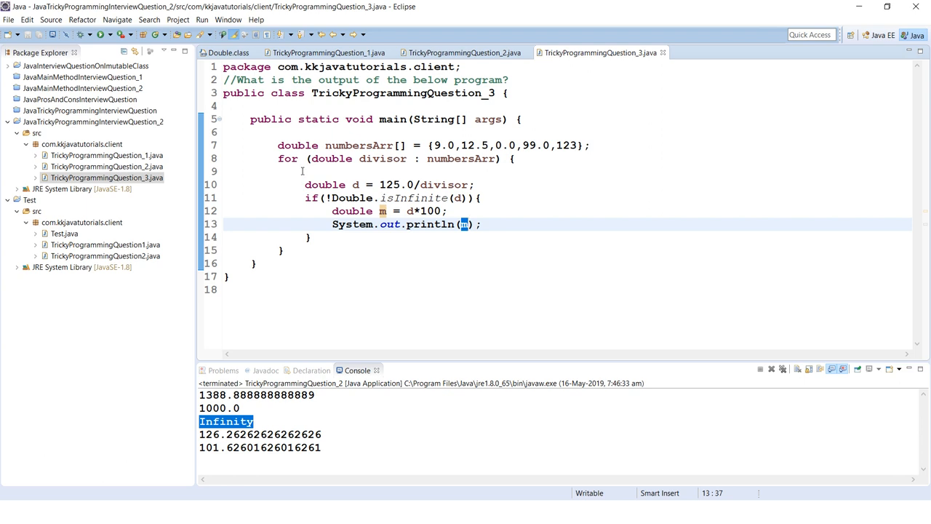
left_click(384, 211)
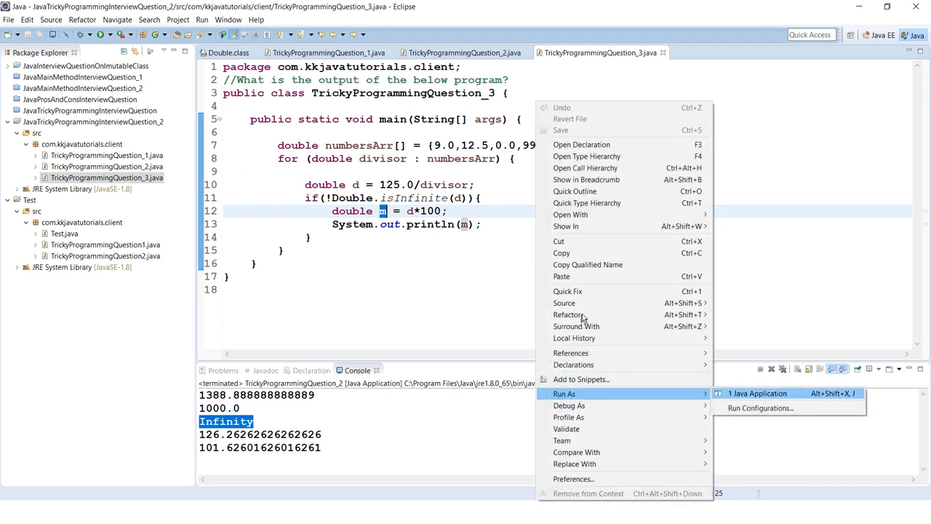
left_click(757, 393)
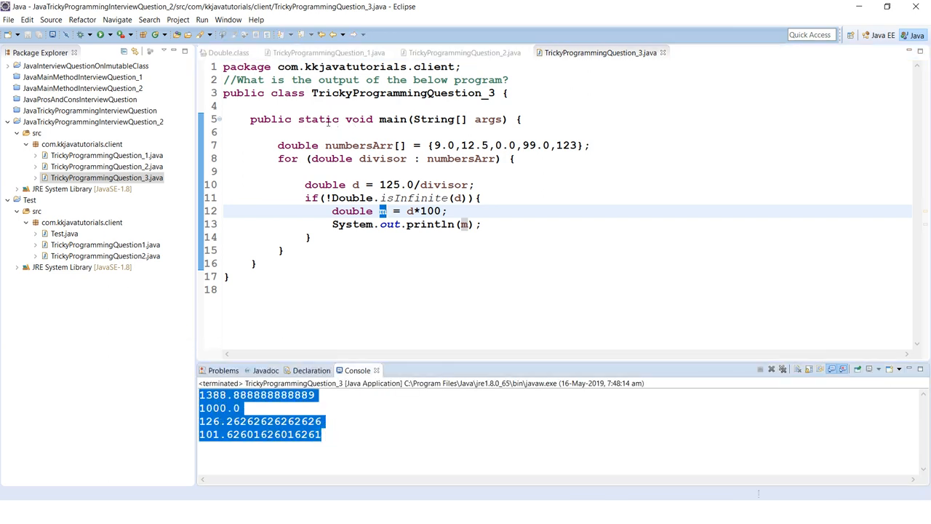
double_click(383, 159)
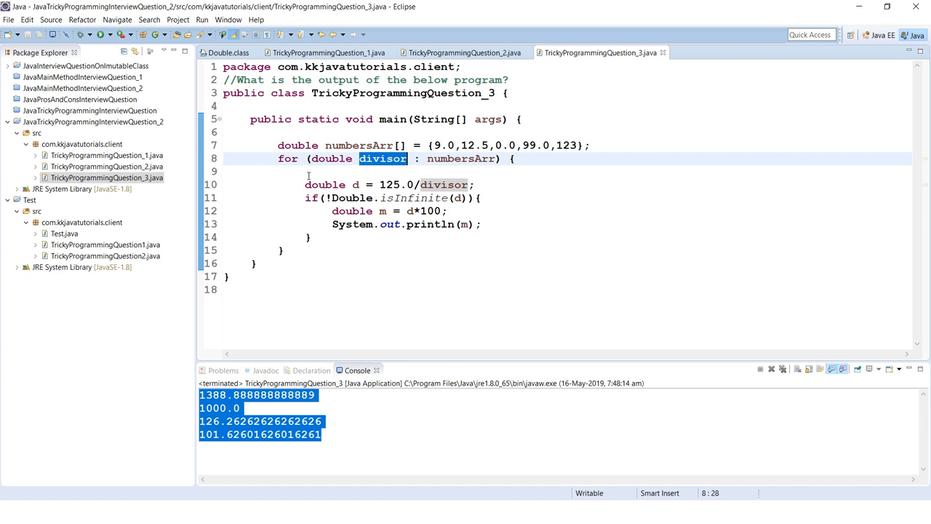